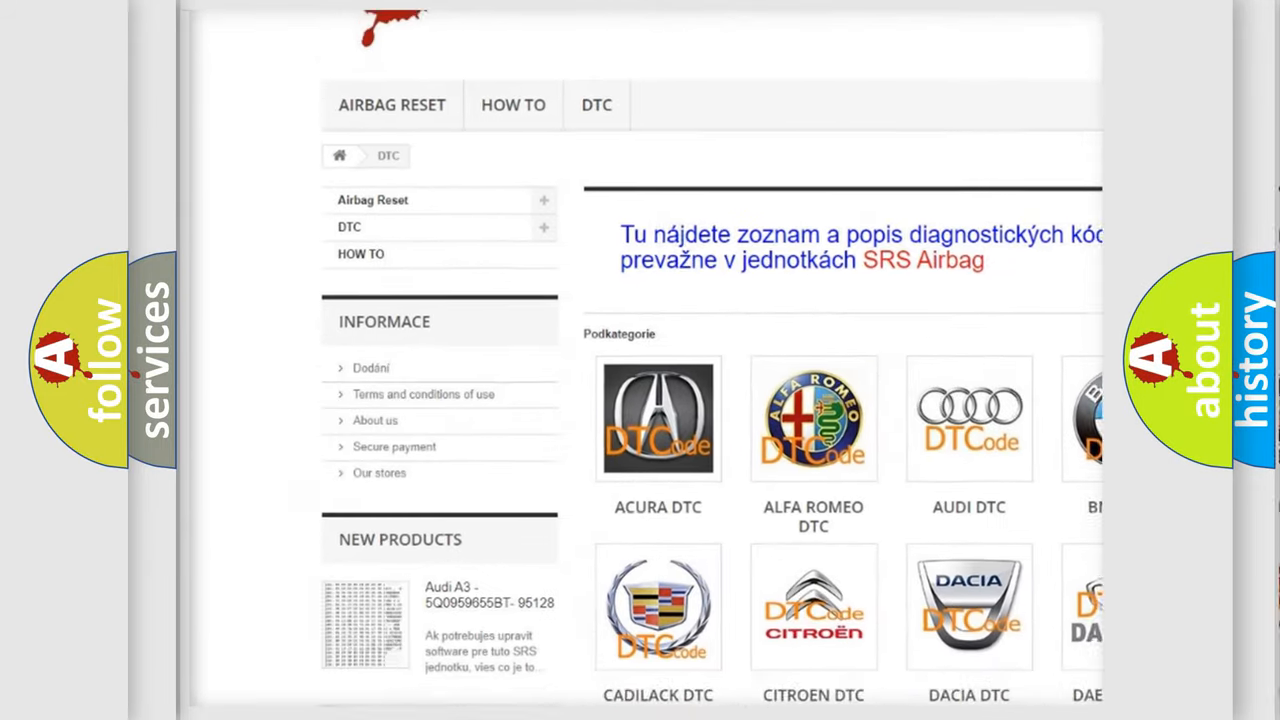
pyautogui.scroll(-3)
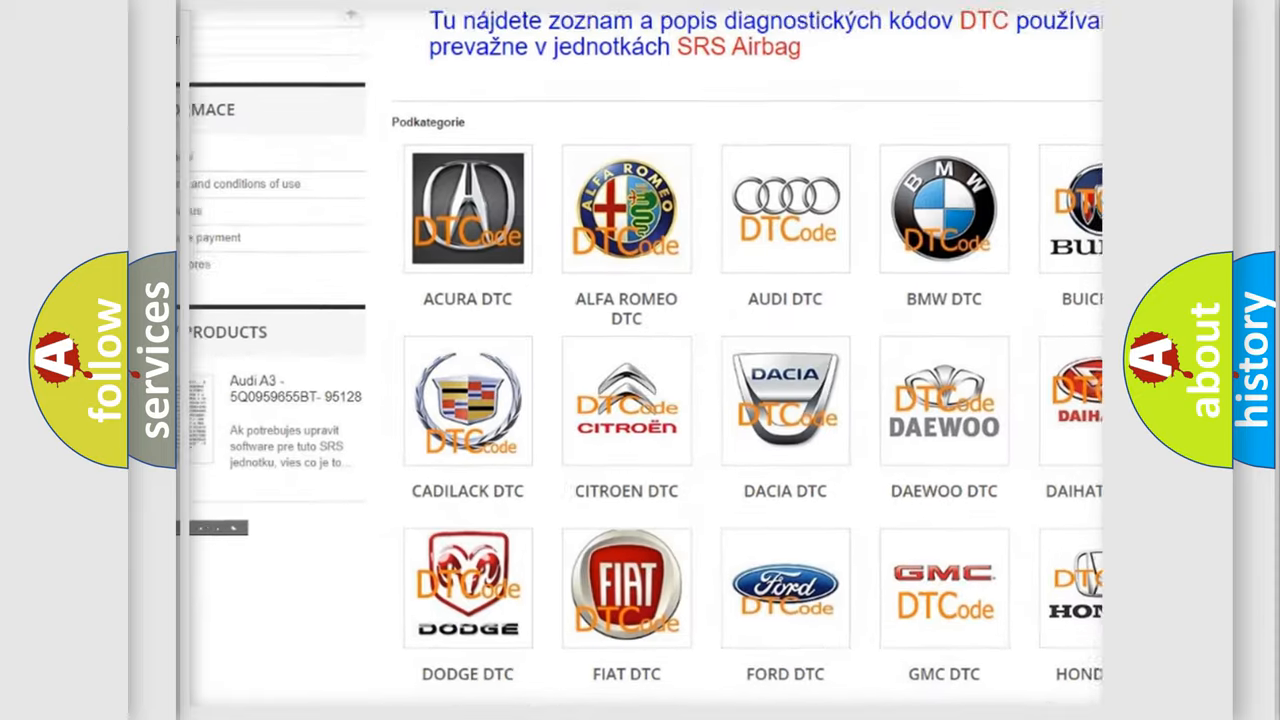
pyautogui.scroll(-3)
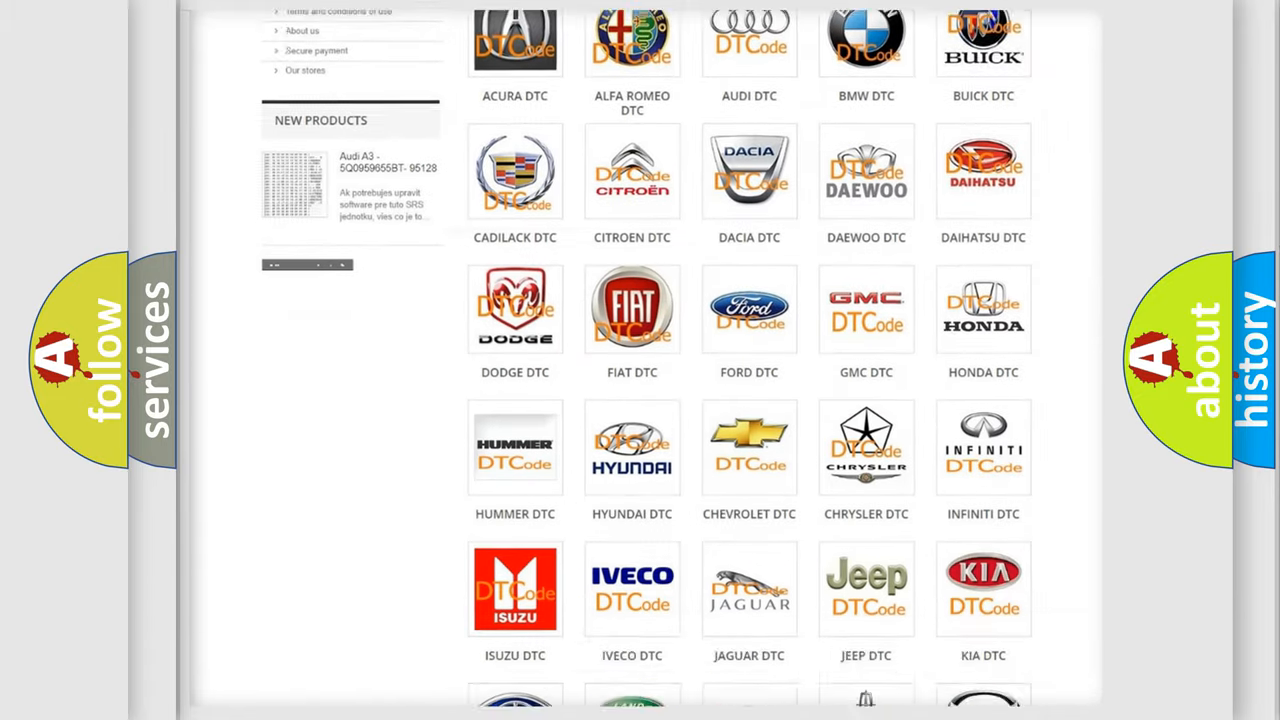
pyautogui.scroll(-3)
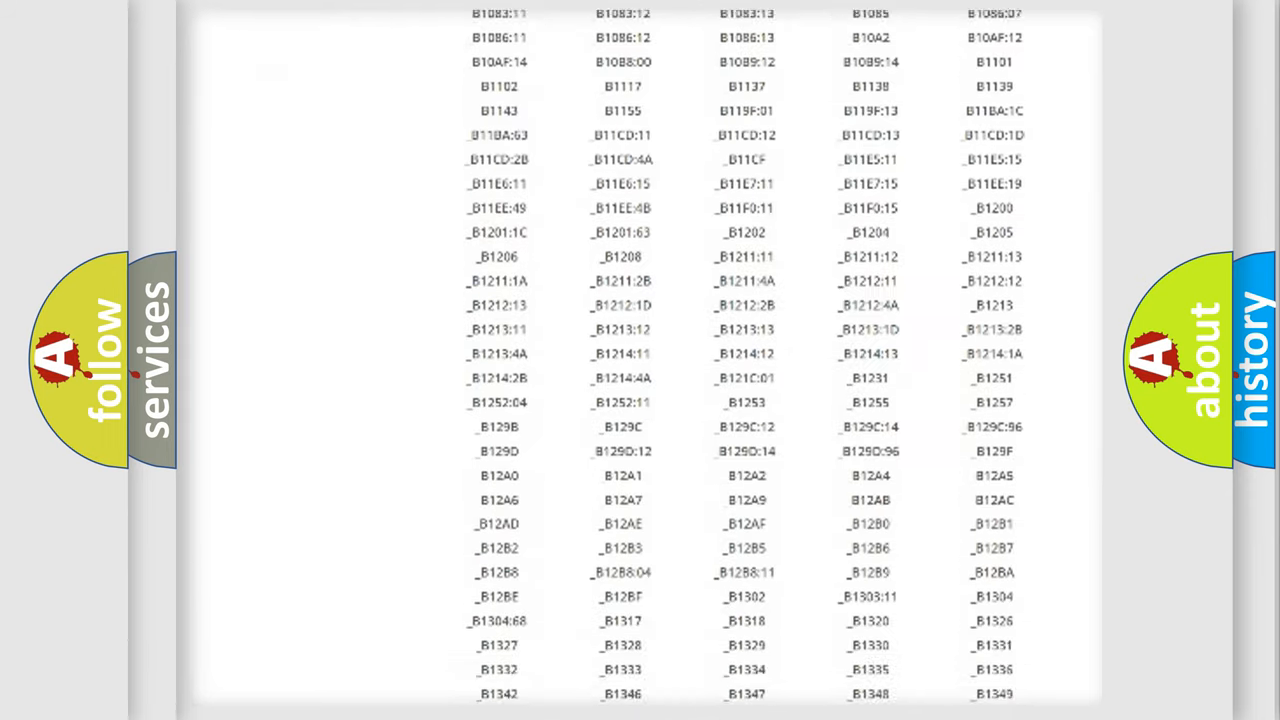
pyautogui.scroll(-3)
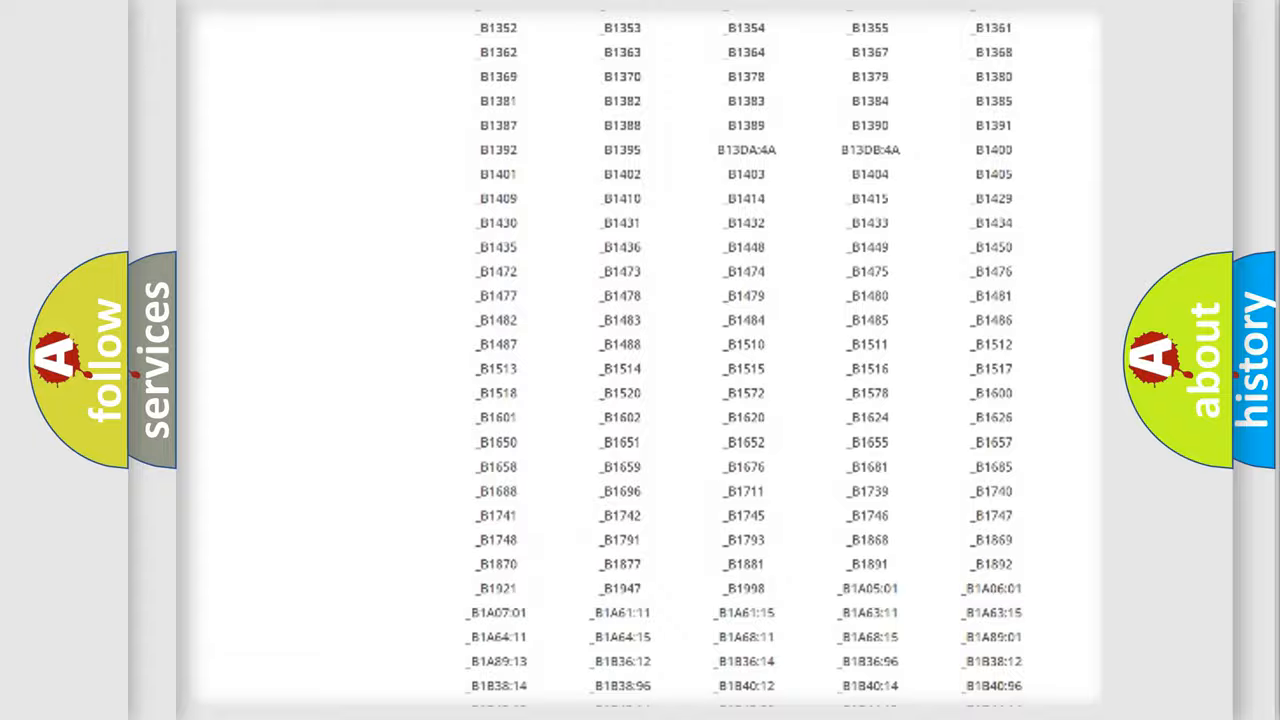